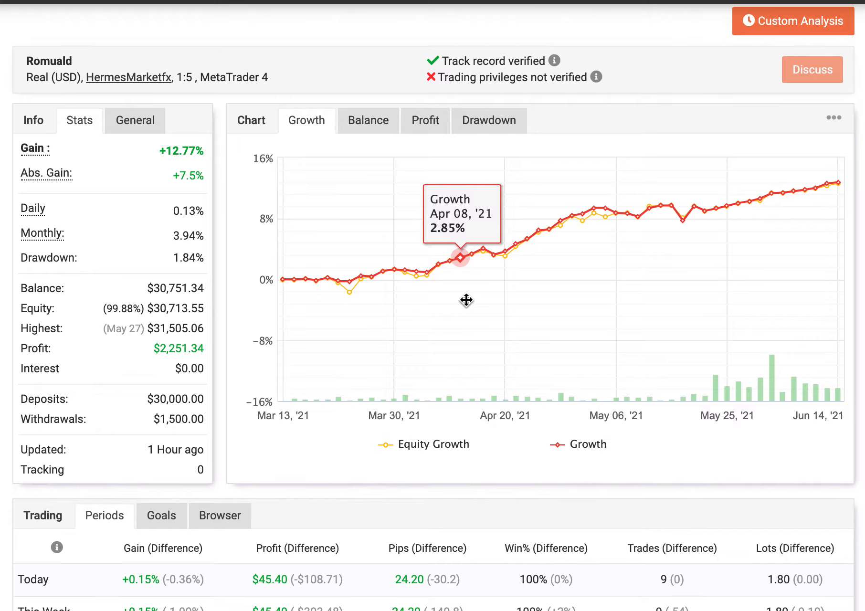
pyautogui.moveTo(465, 303)
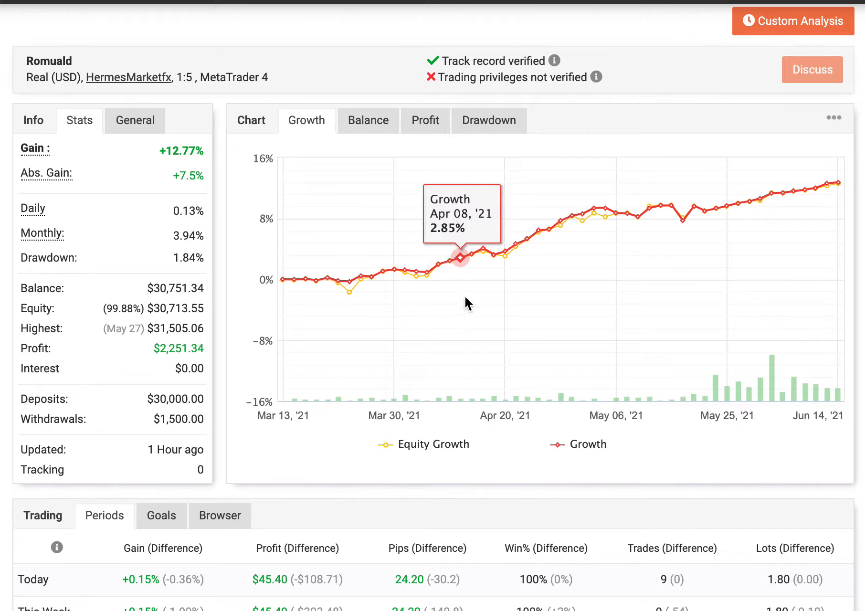
pyautogui.moveTo(255, 431)
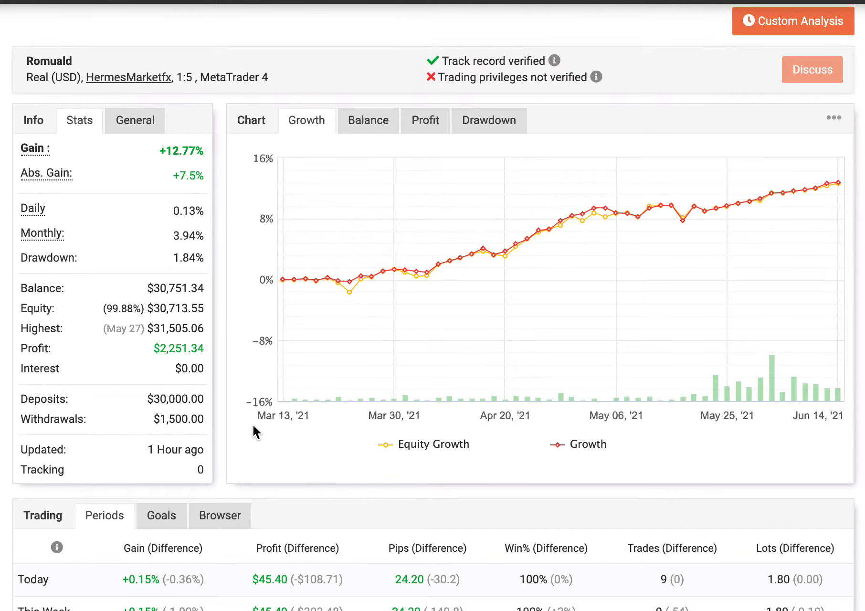
pyautogui.moveTo(332, 410)
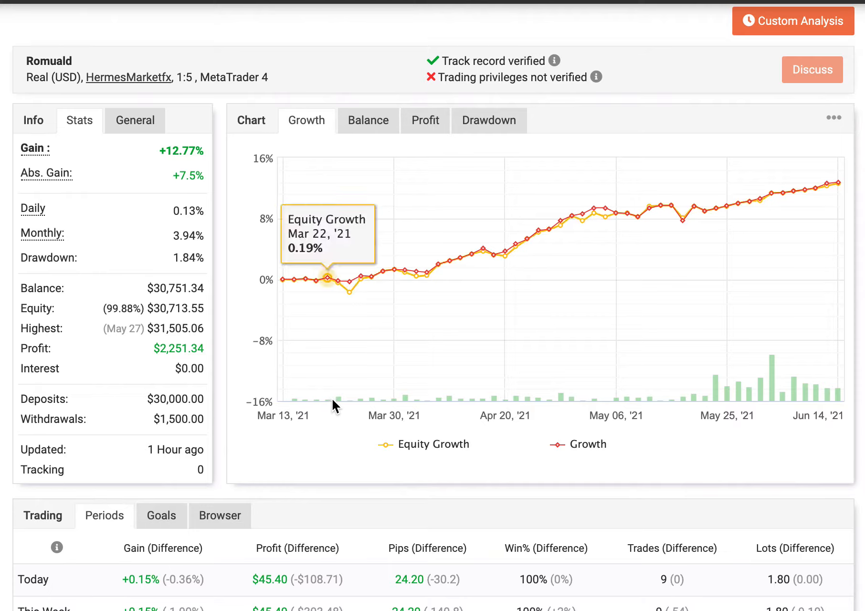
pyautogui.moveTo(292, 422)
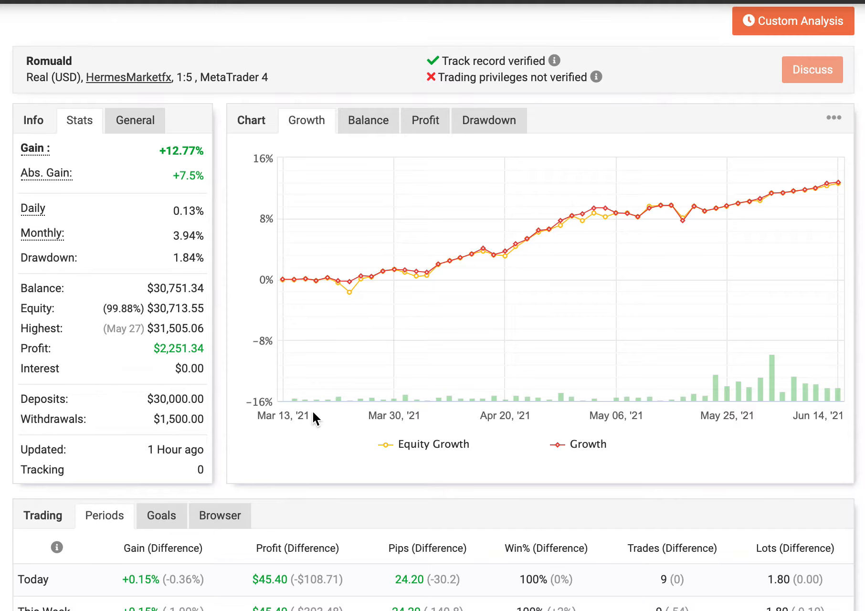
pyautogui.moveTo(835, 183)
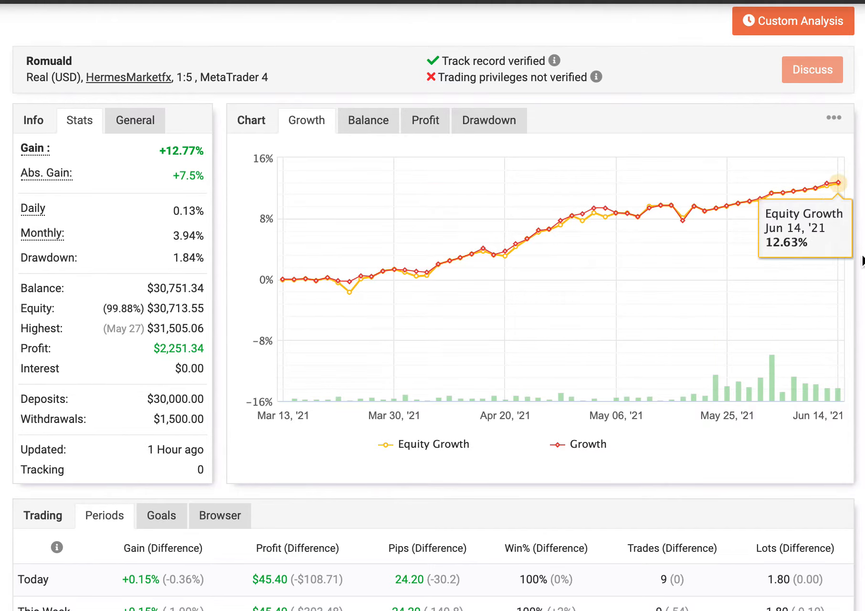
pyautogui.moveTo(833, 191)
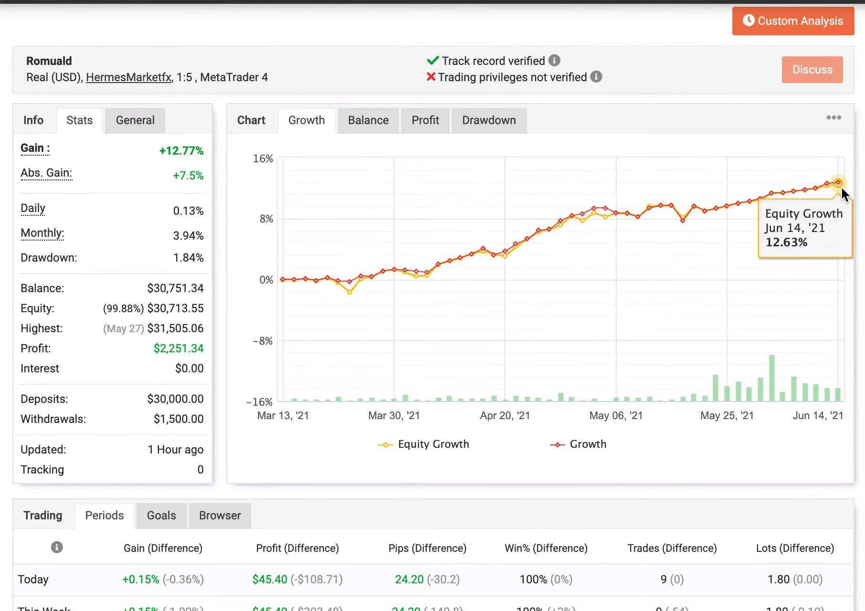
pyautogui.moveTo(494, 255)
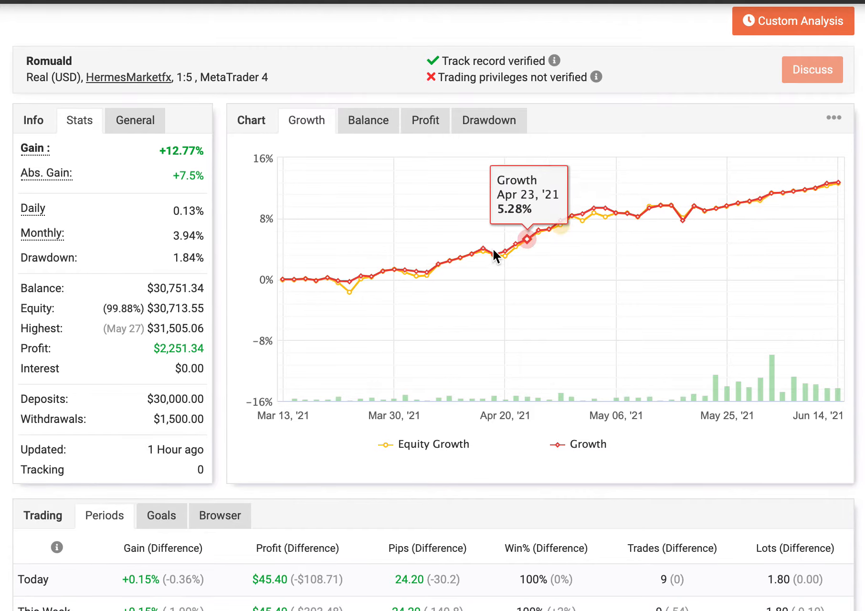
pyautogui.moveTo(351, 299)
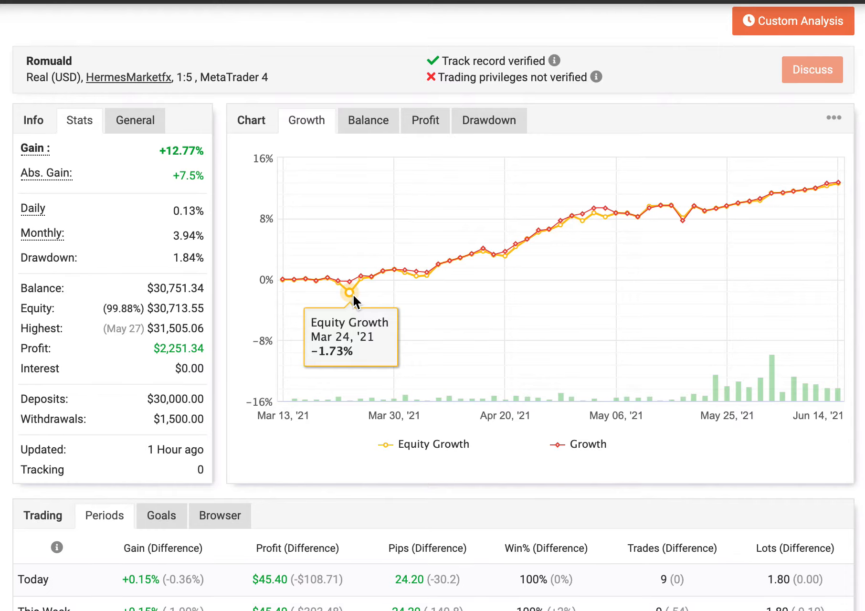
pyautogui.moveTo(413, 289)
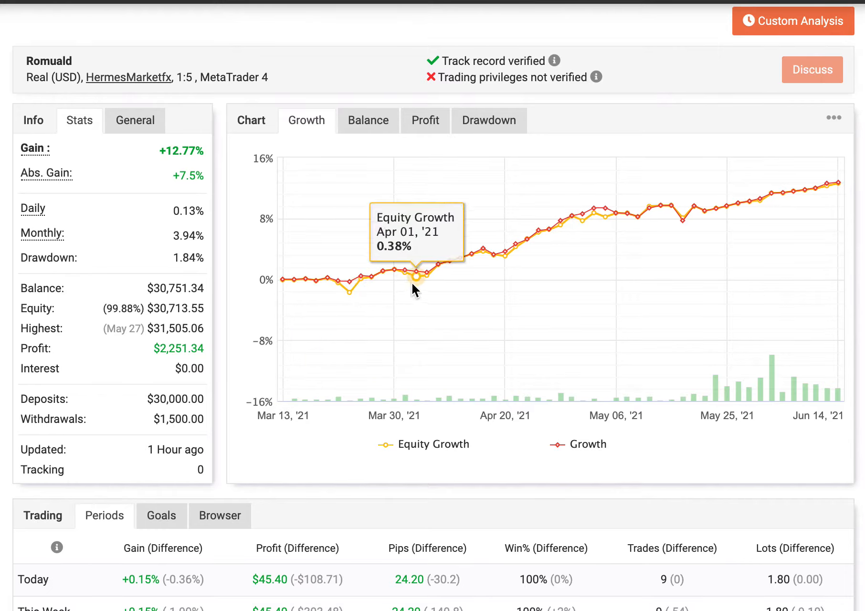
pyautogui.moveTo(452, 273)
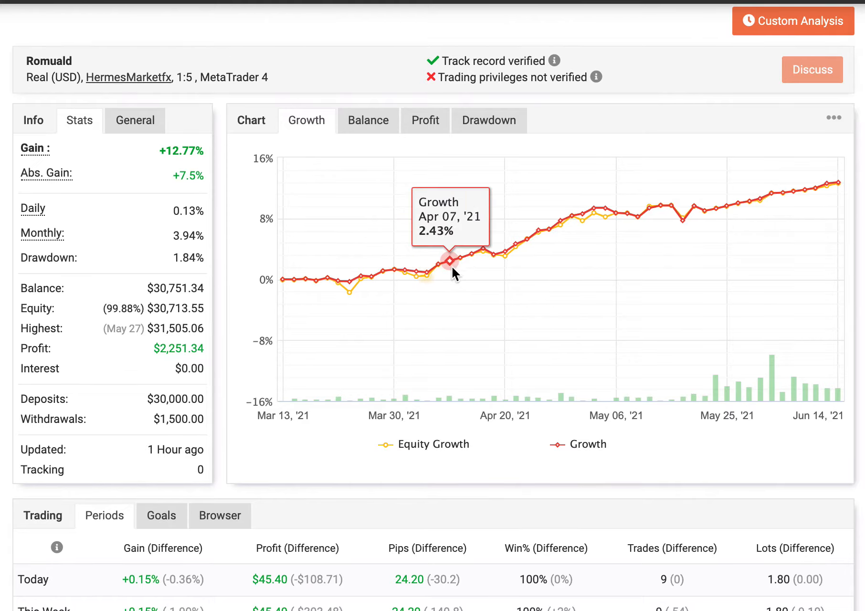
pyautogui.moveTo(549, 232)
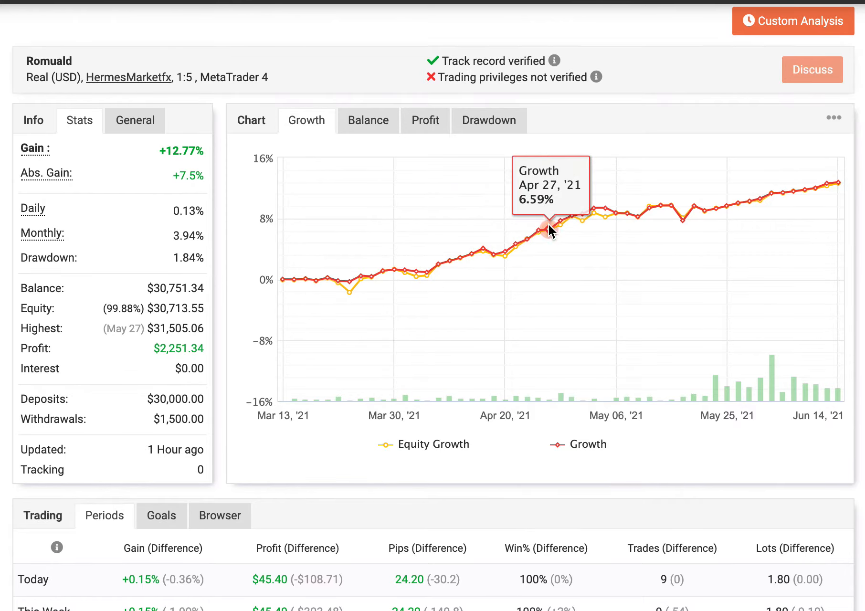
pyautogui.moveTo(327, 279)
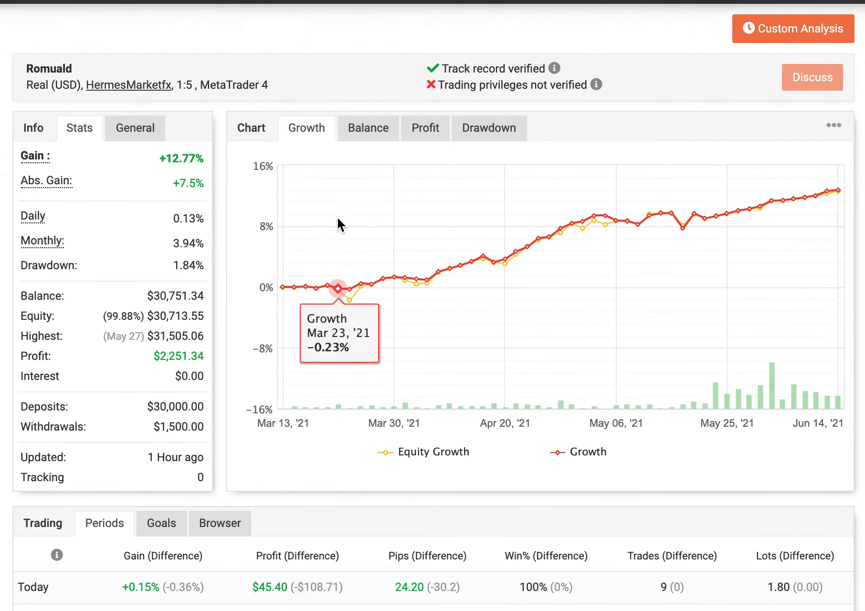
# Scroll down to the Periods table and the Advanced Statistics Trades breakdown
pyautogui.scroll(-3)
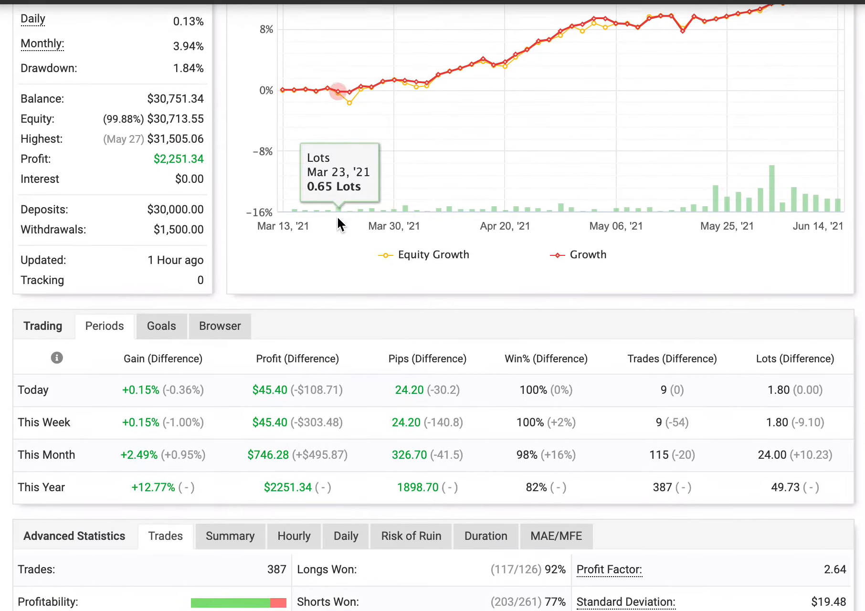
pyautogui.scroll(-3)
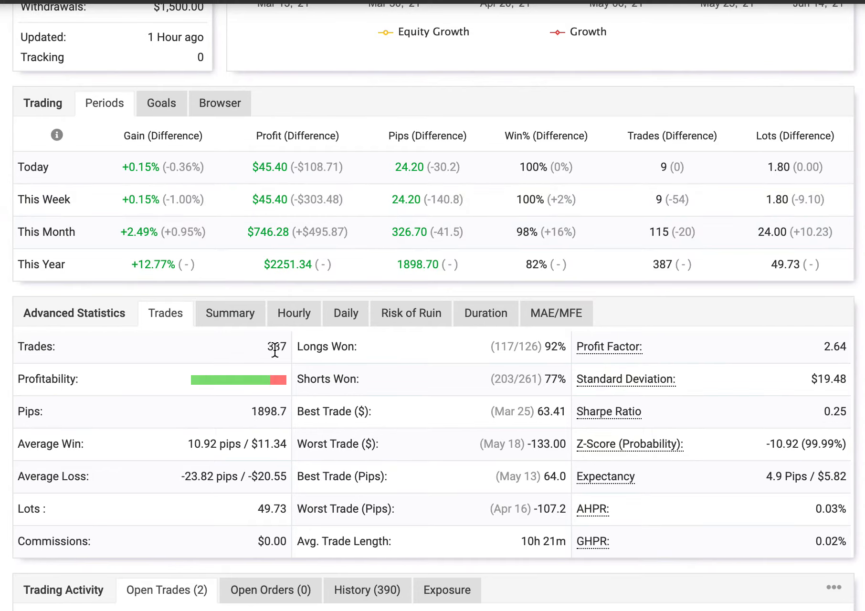
pyautogui.moveTo(267, 377)
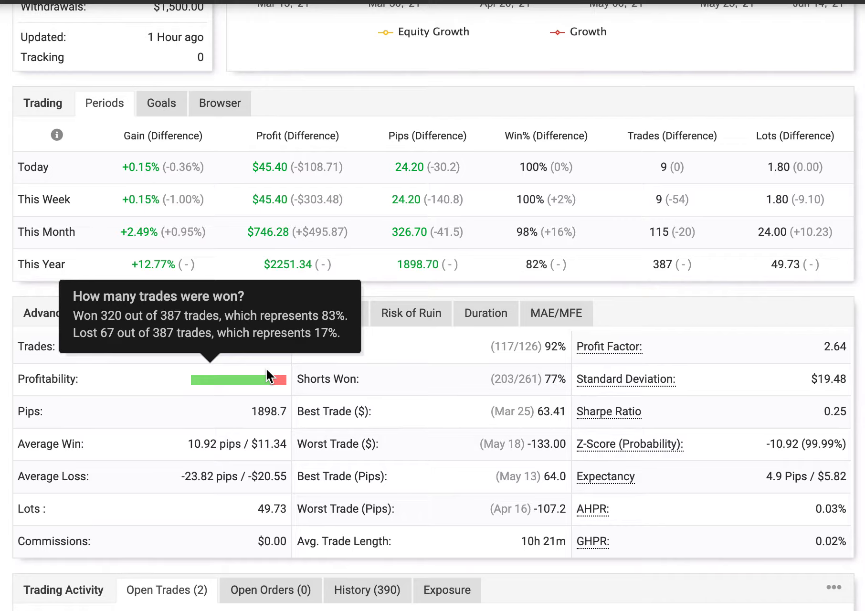
pyautogui.moveTo(277, 338)
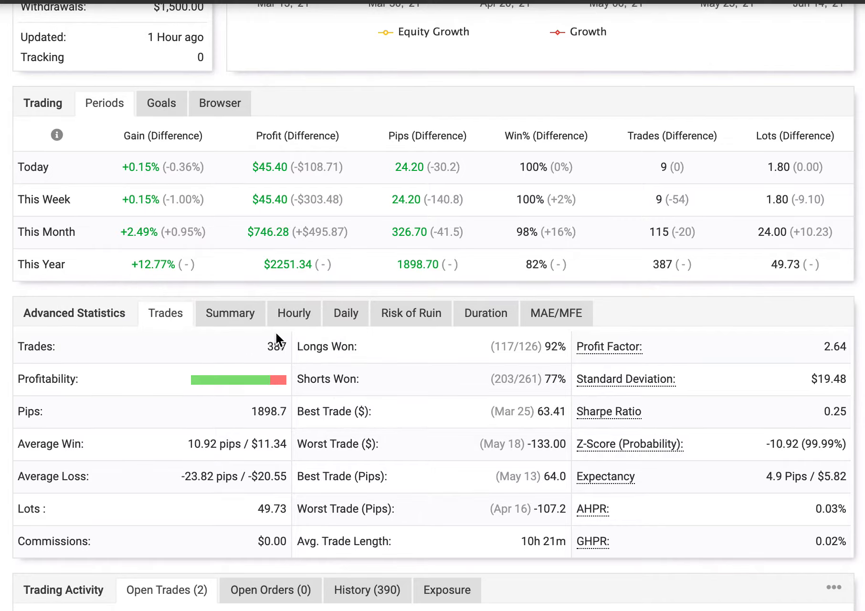
pyautogui.moveTo(427, 318)
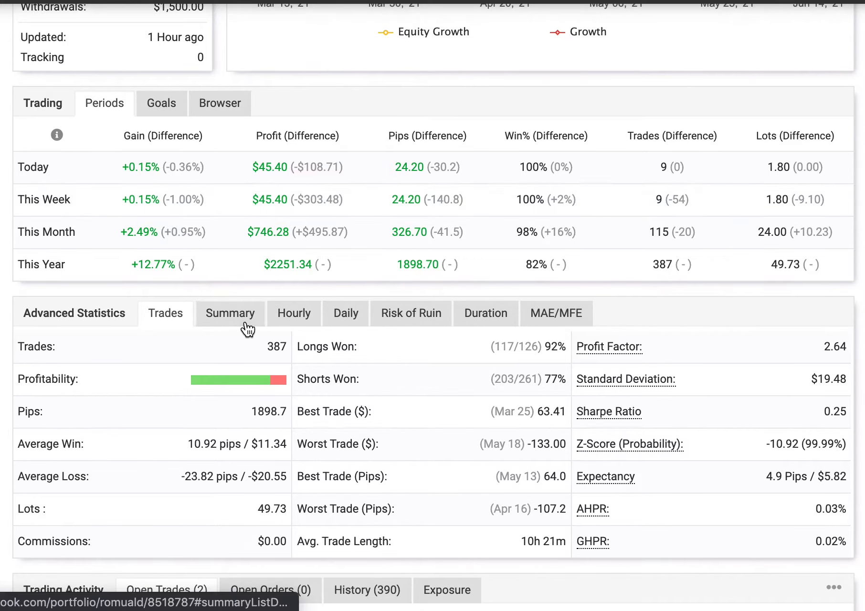
# Show the per-pair Summary and scroll through long, short and total results down to USDJPY
pyautogui.click(230, 313)
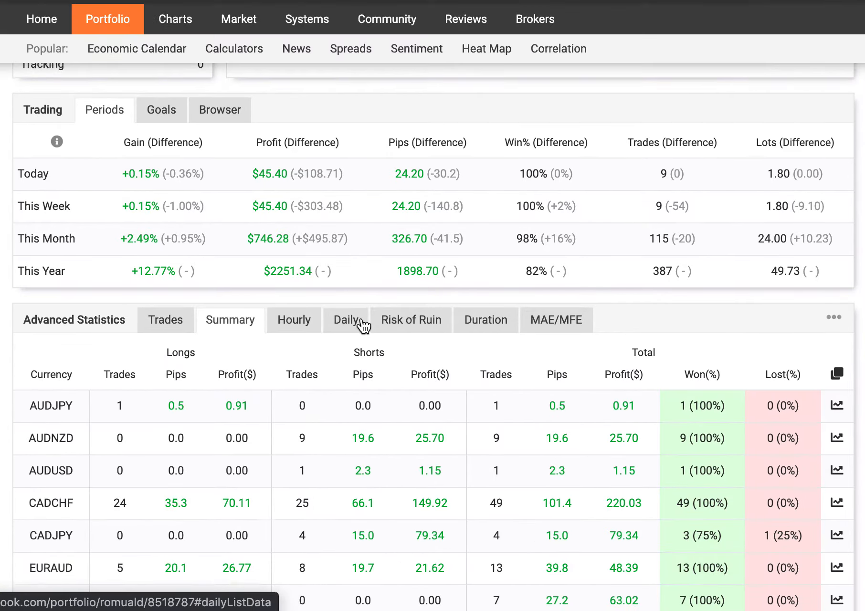
pyautogui.scroll(-3)
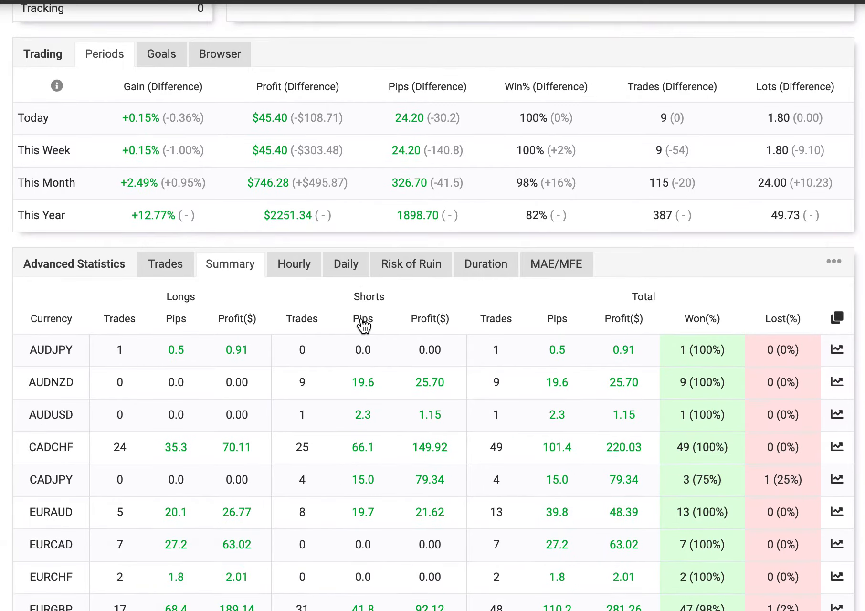
pyautogui.scroll(-3)
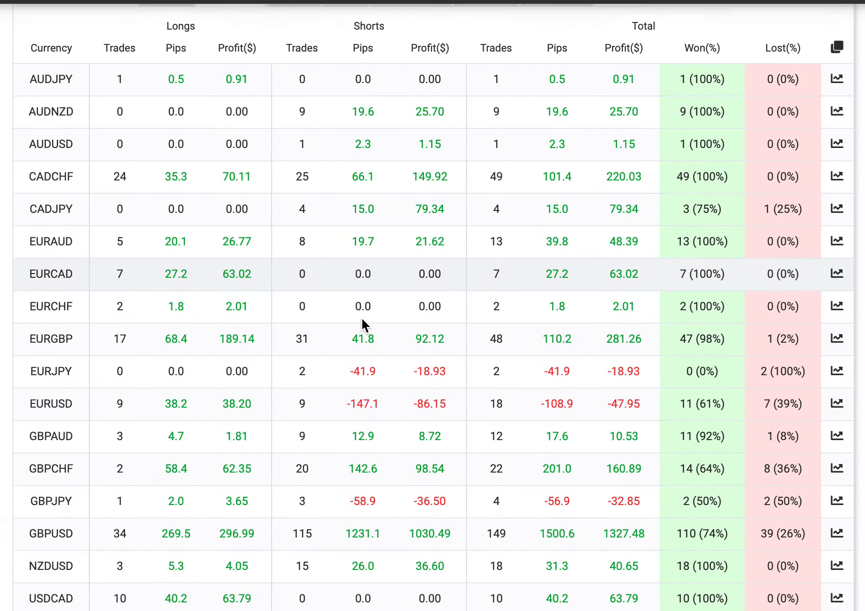
pyautogui.scroll(-3)
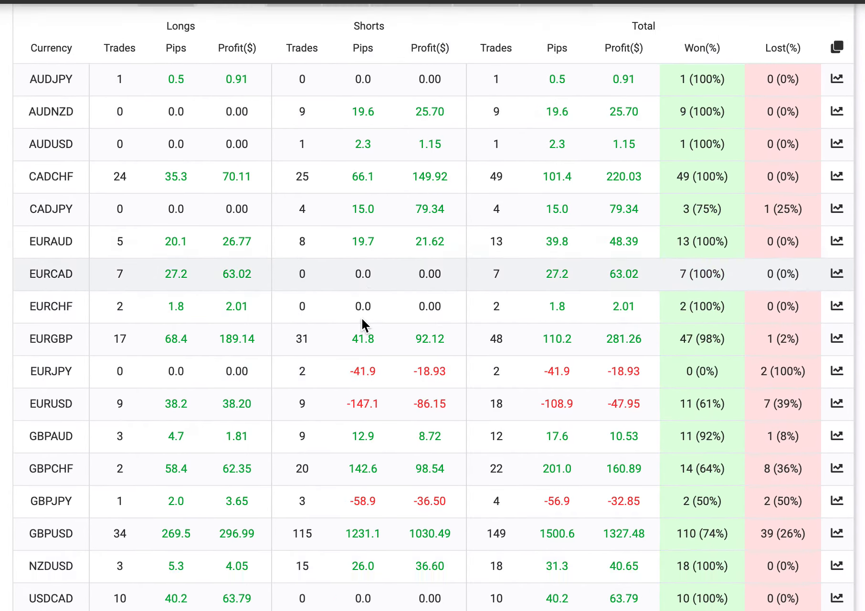
pyautogui.scroll(-3)
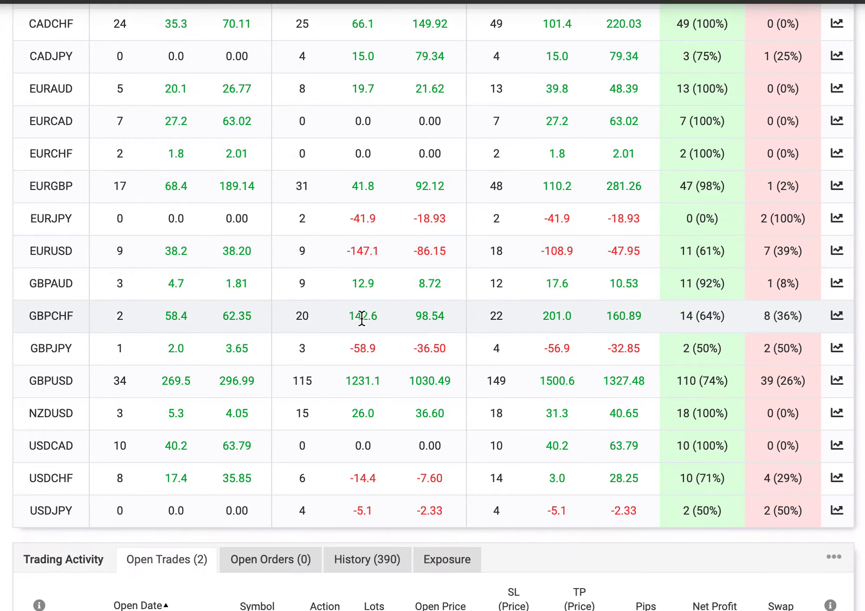
pyautogui.scroll(-3)
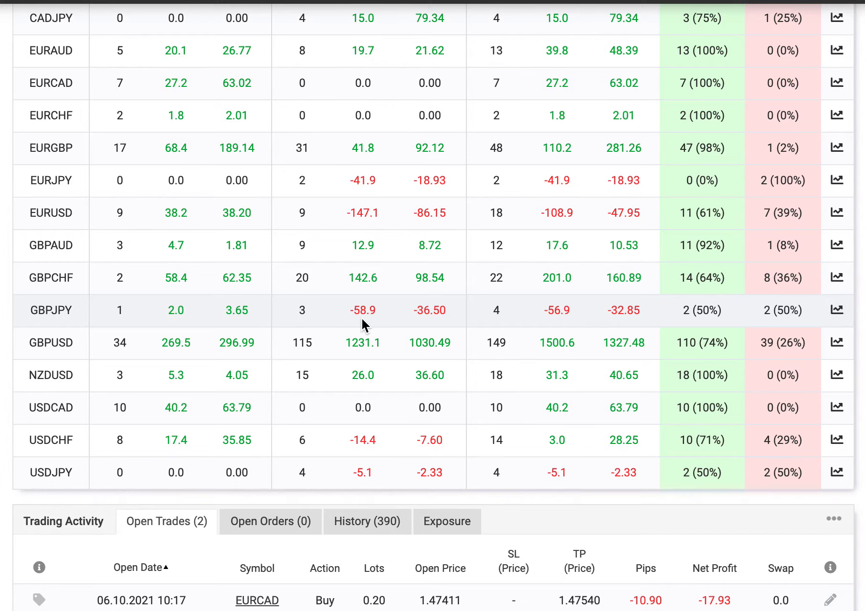
# Scroll down to the two losing open trades and the 2021 March–June Monthly Gain chart
pyautogui.scroll(-3)
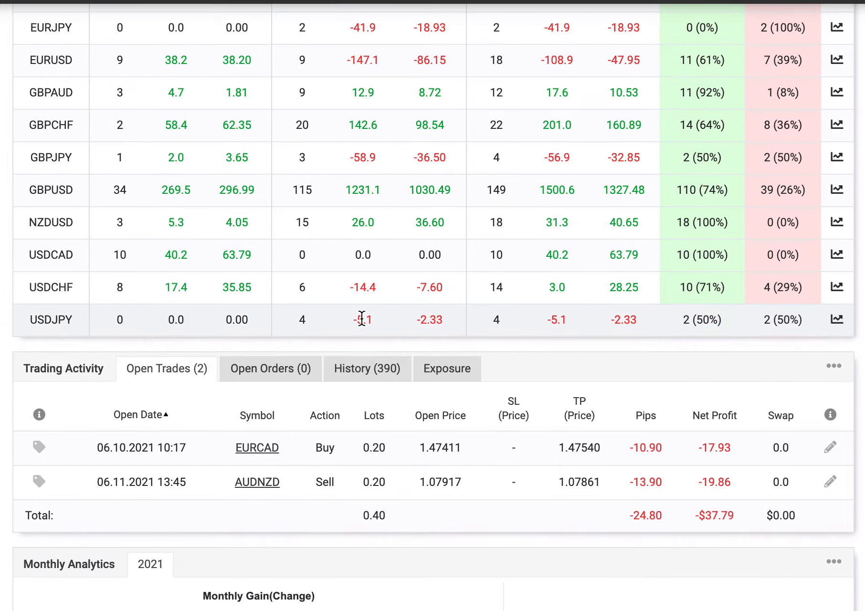
pyautogui.scroll(-3)
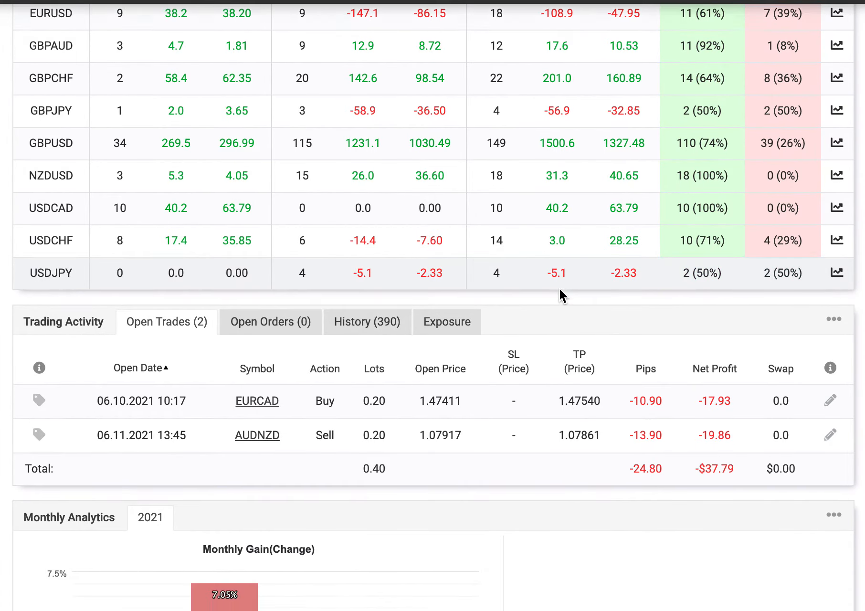
pyautogui.scroll(-3)
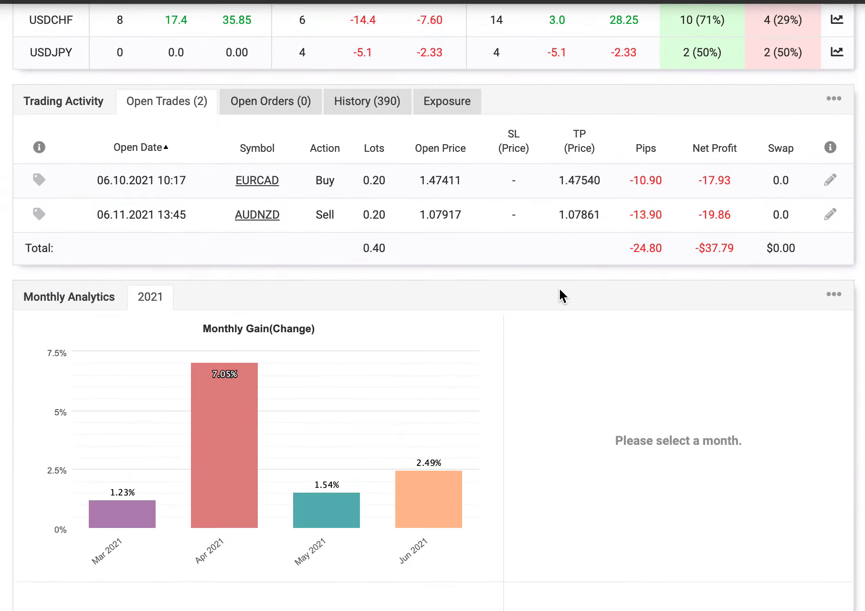
pyautogui.scroll(-3)
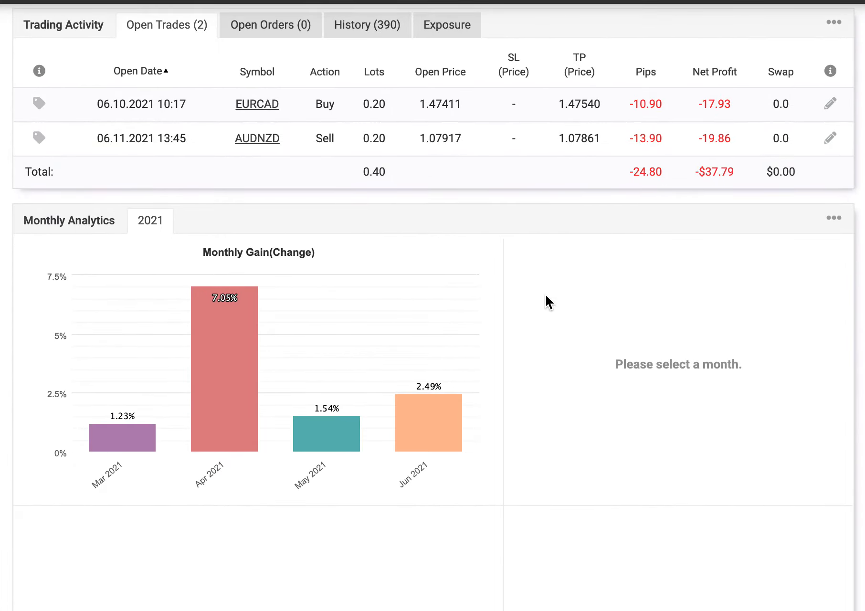
pyautogui.moveTo(543, 306)
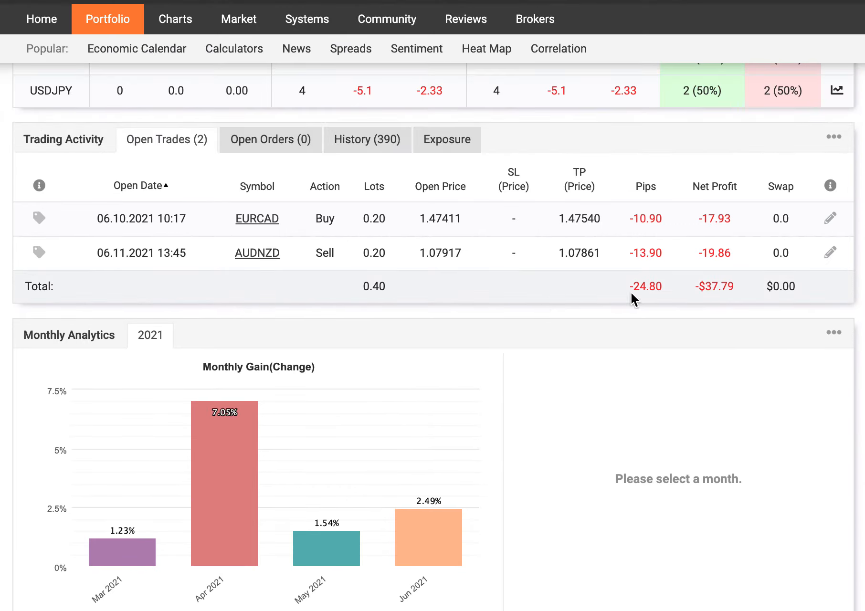
# Show History (390) and review the first page of closed EURGBP and AUDNZD trades
pyautogui.click(366, 139)
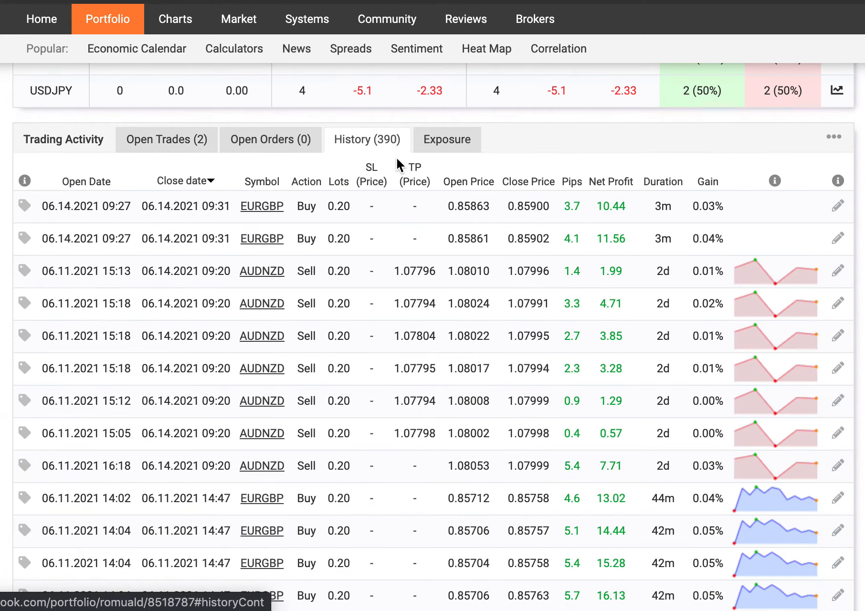
pyautogui.moveTo(434, 207)
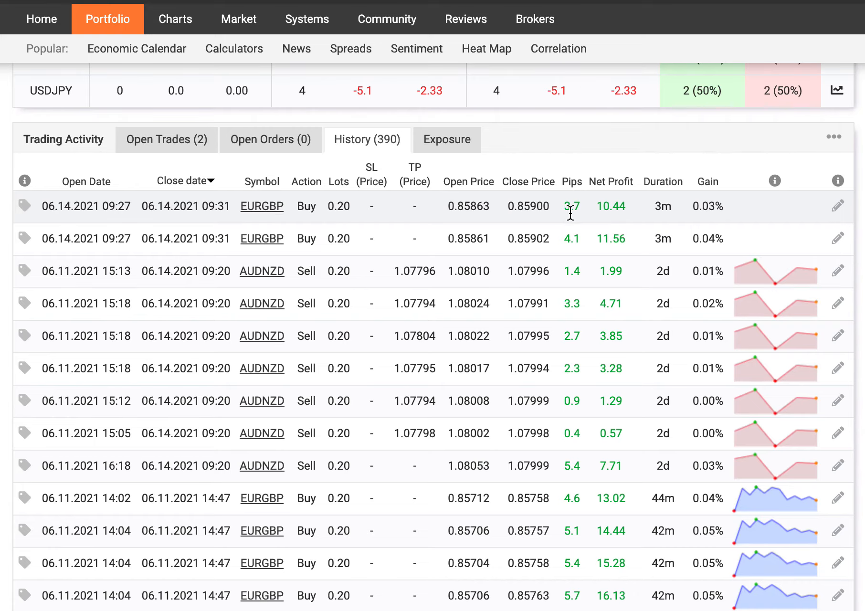
pyautogui.scroll(-3)
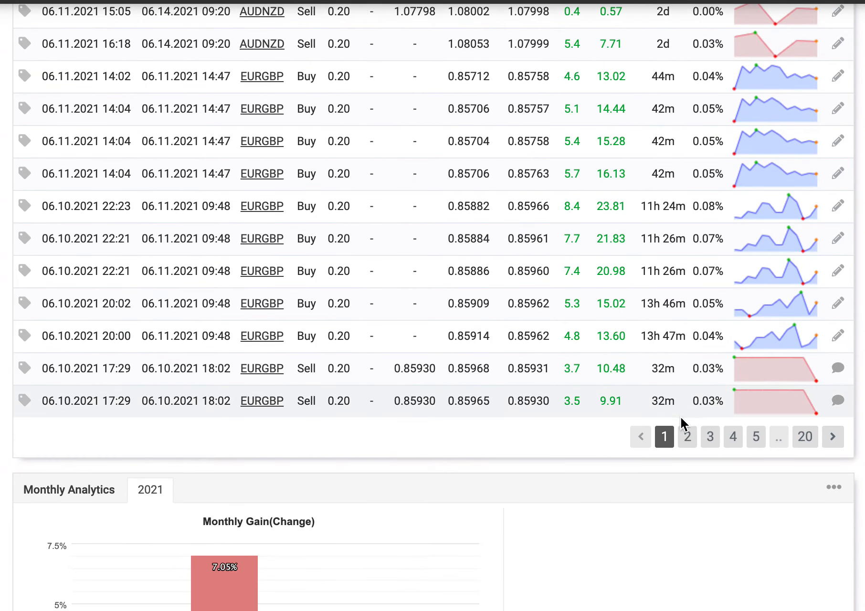
# Review page 2 of the closed-trade history, then scroll back up to the Growth chart and stats
pyautogui.click(687, 437)
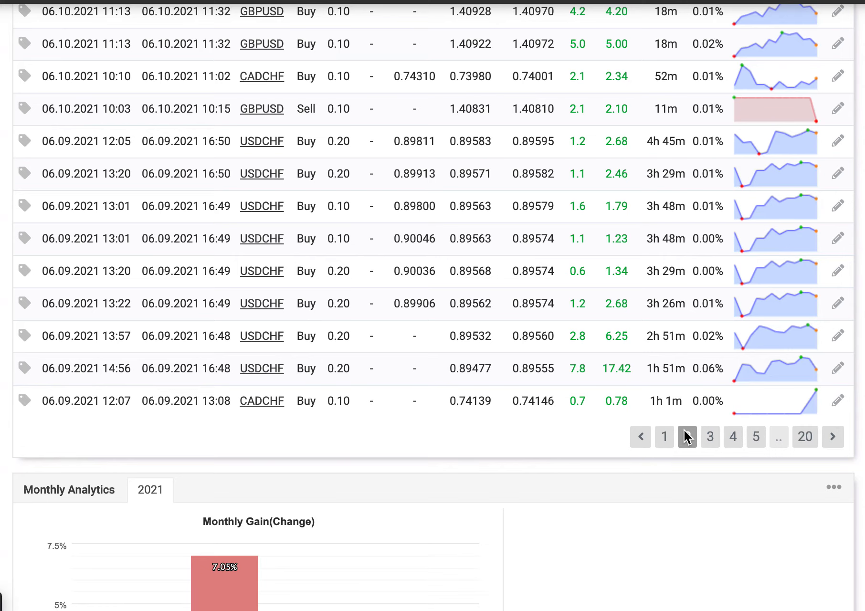
pyautogui.click(687, 436)
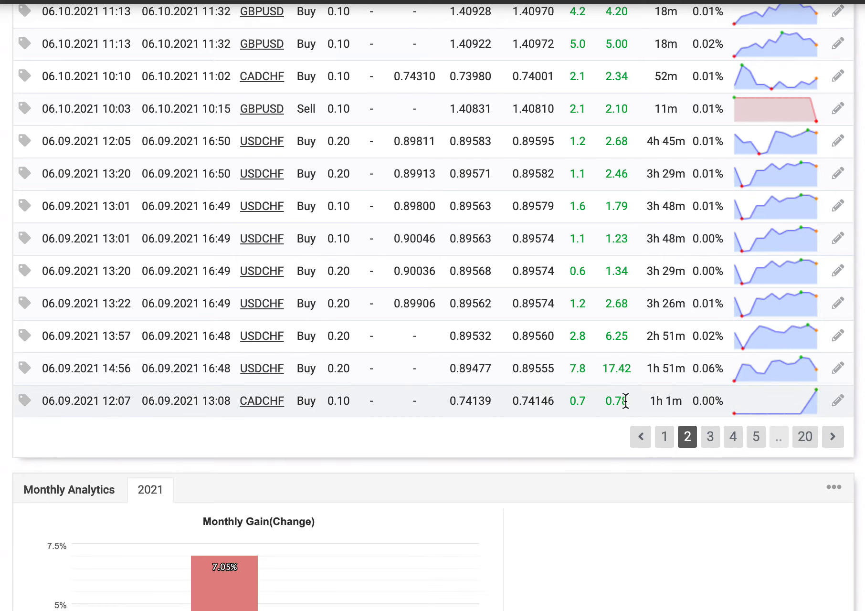
pyautogui.scroll(3)
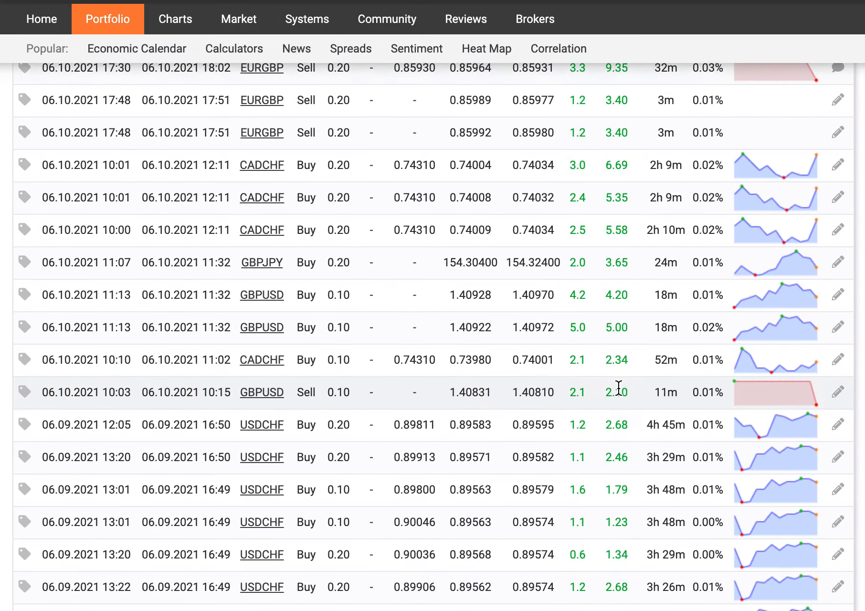
pyautogui.scroll(3)
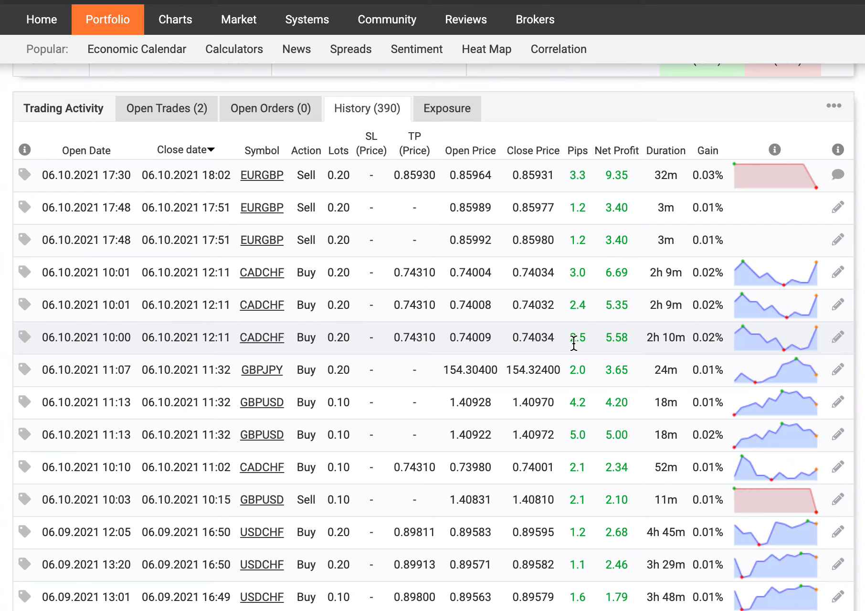
pyautogui.moveTo(574, 318)
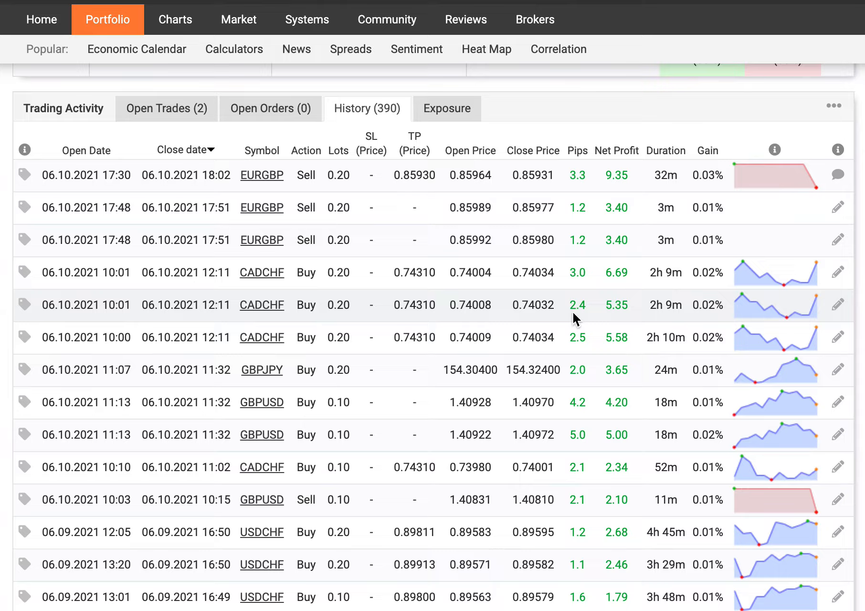
pyautogui.scroll(-3)
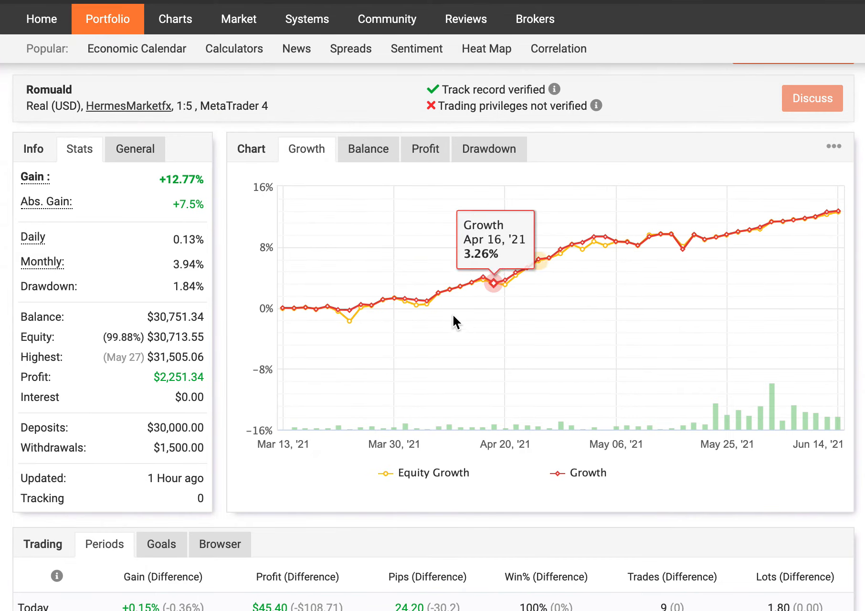
# Scroll down to the Trading Periods table and the Advanced Statistics Summary again
pyautogui.scroll(-3)
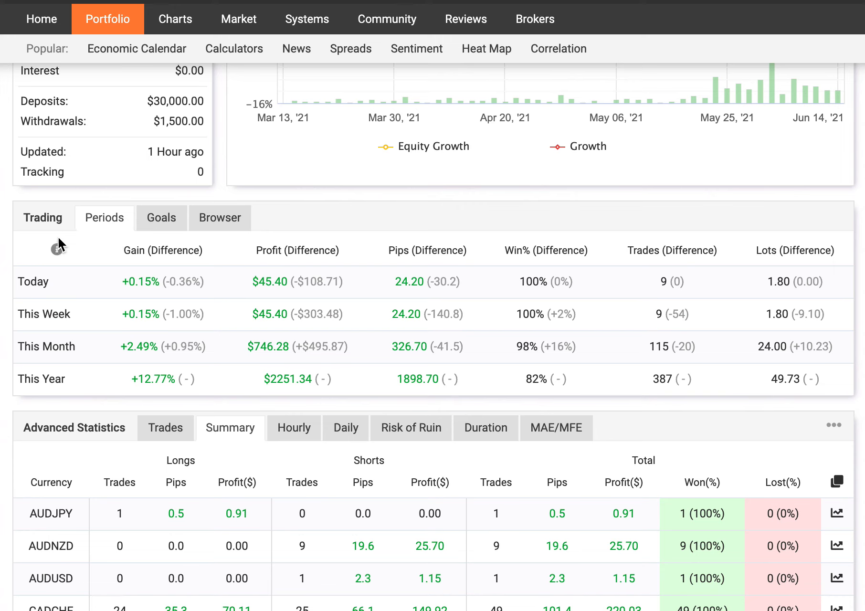
pyautogui.moveTo(524, 230)
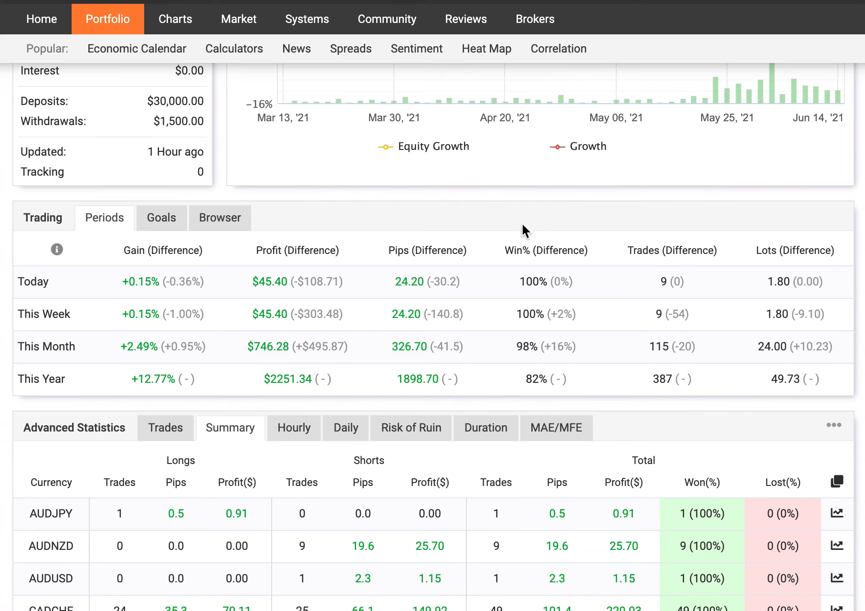